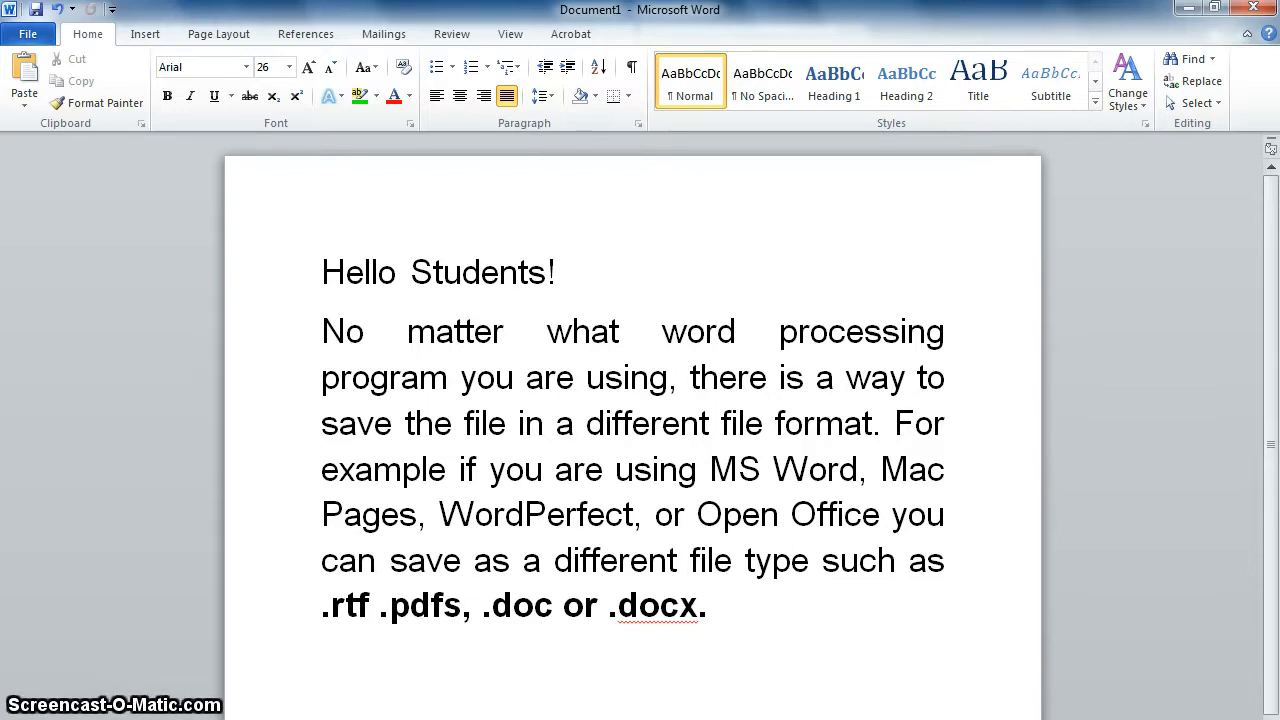
Step: Bring up the Save As dialog from the File menu with 'Hello Students' as the proposed name
left_click(808, 560)
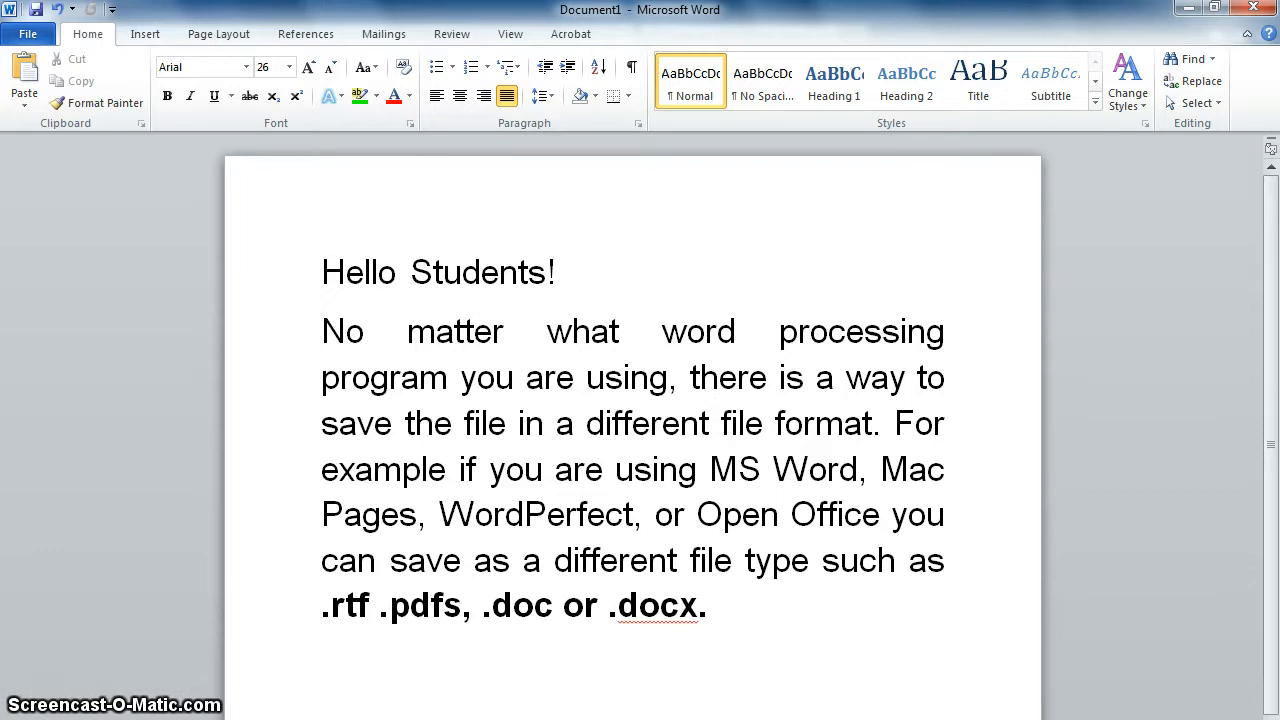
left_click(810, 560)
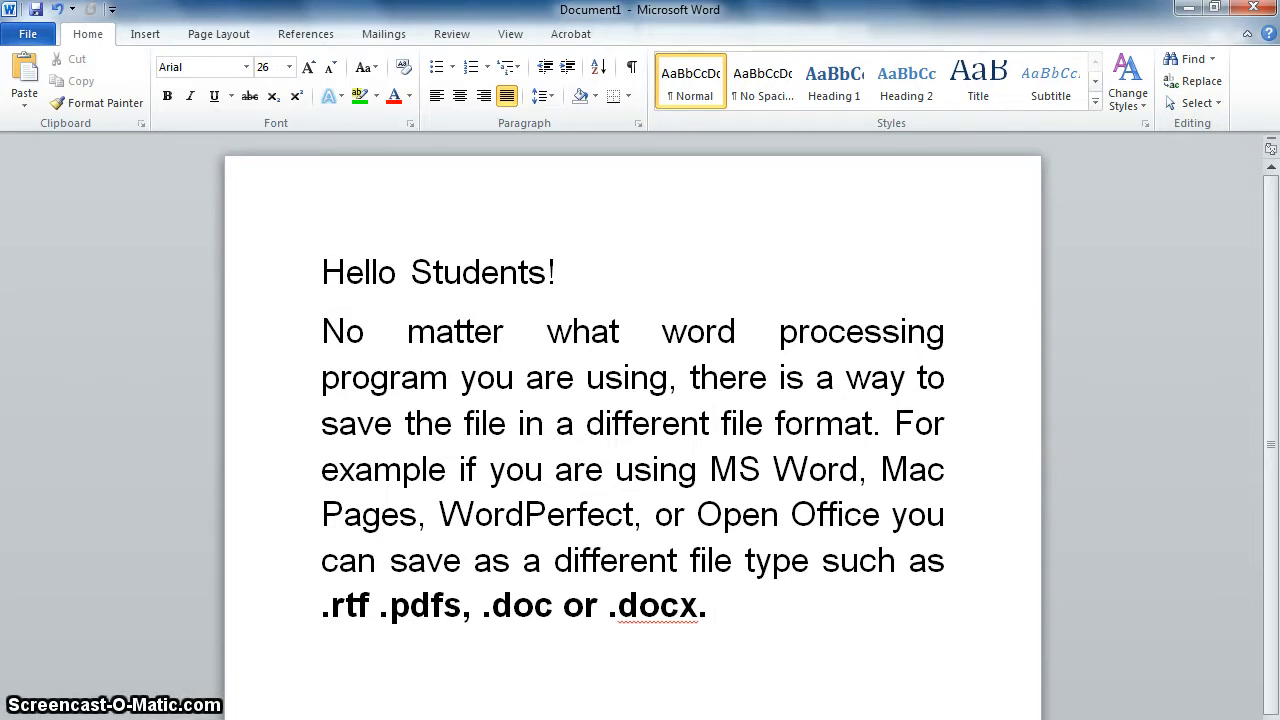
left_click(808, 560)
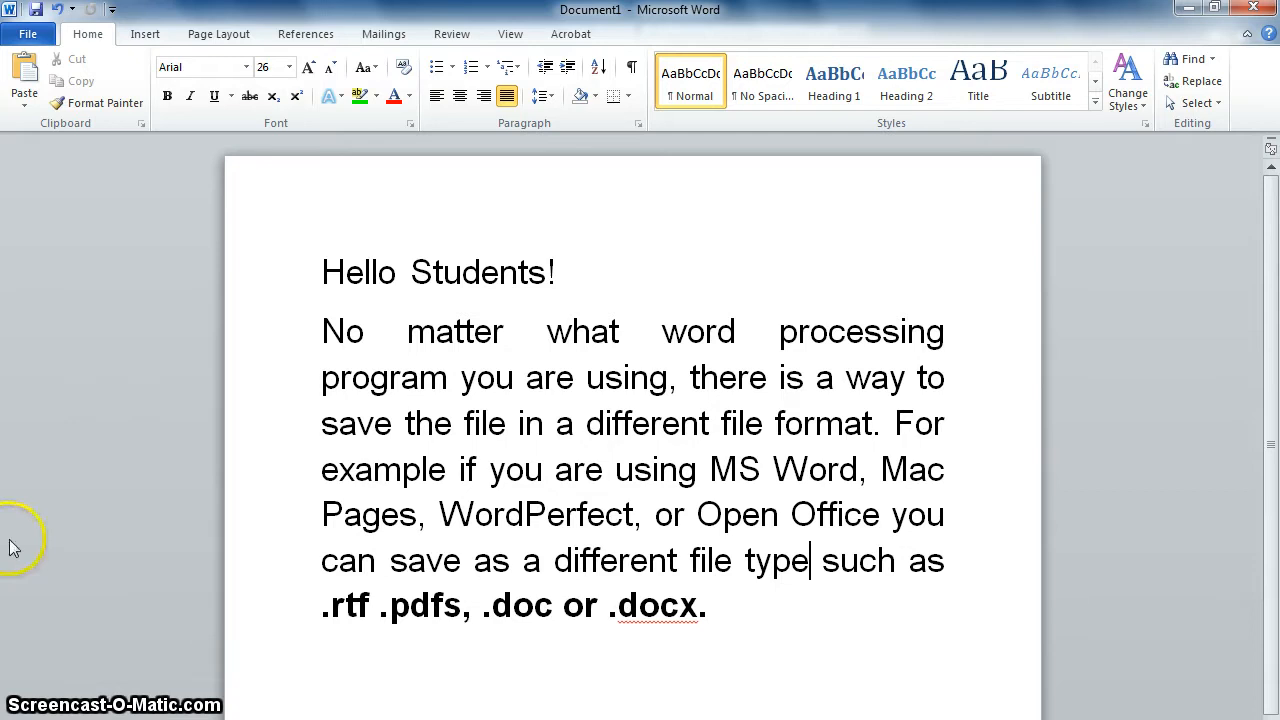
mouse_move(164, 404)
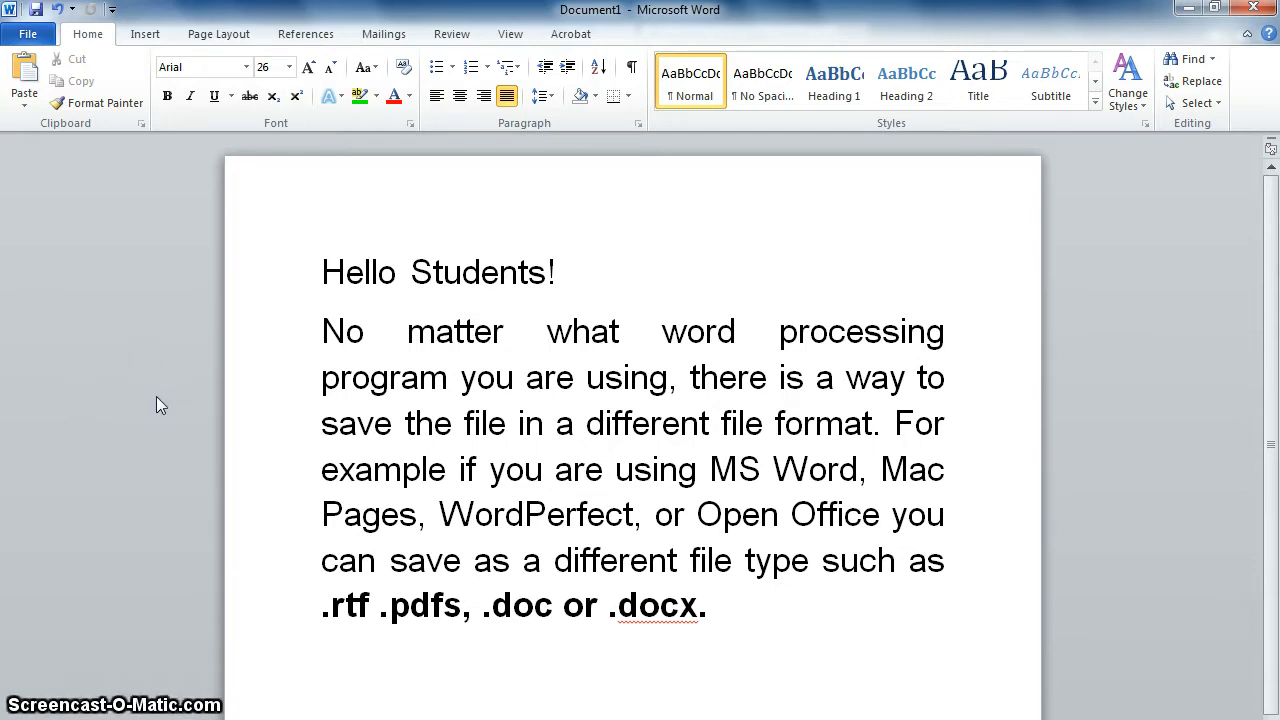
mouse_move(28, 32)
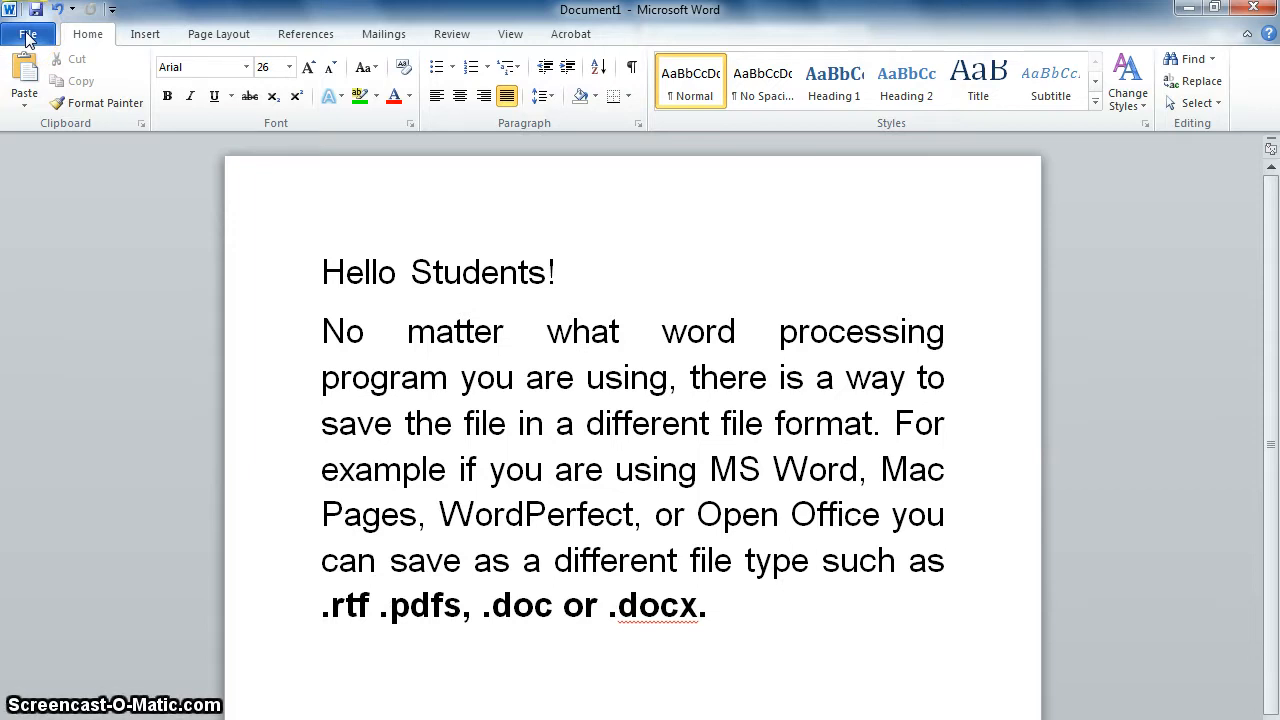
left_click(28, 32)
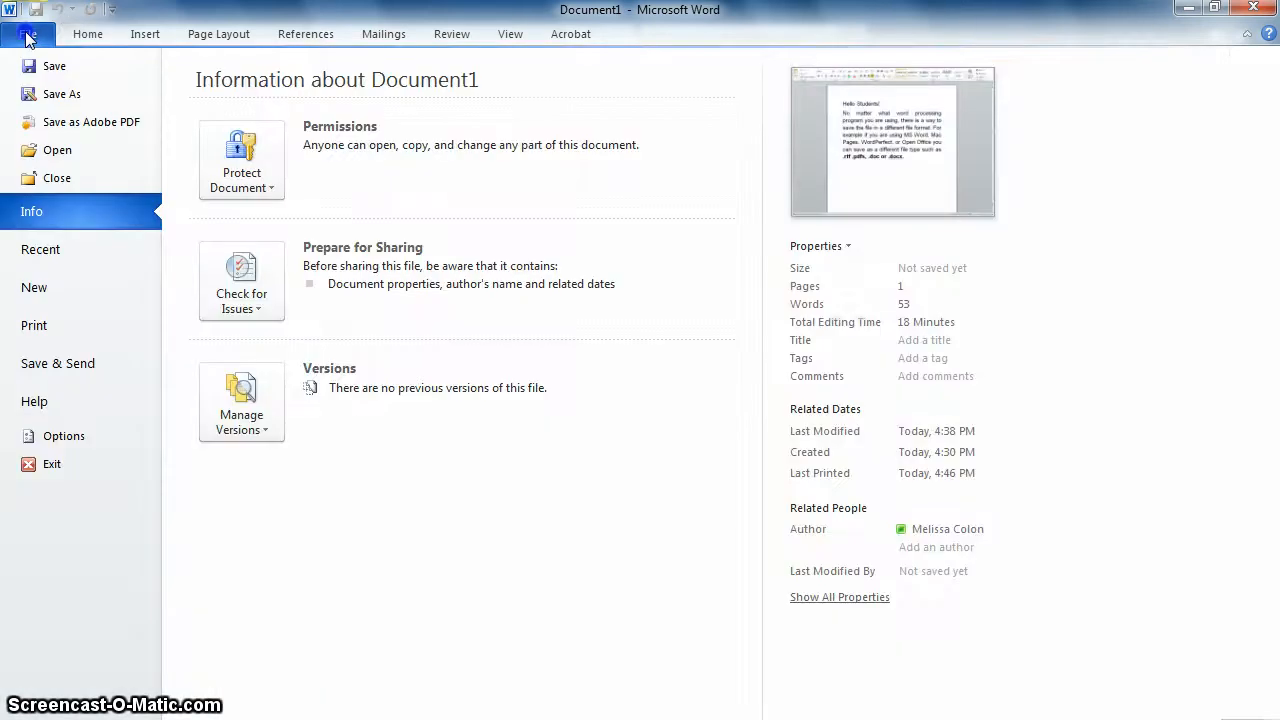
left_click(28, 32)
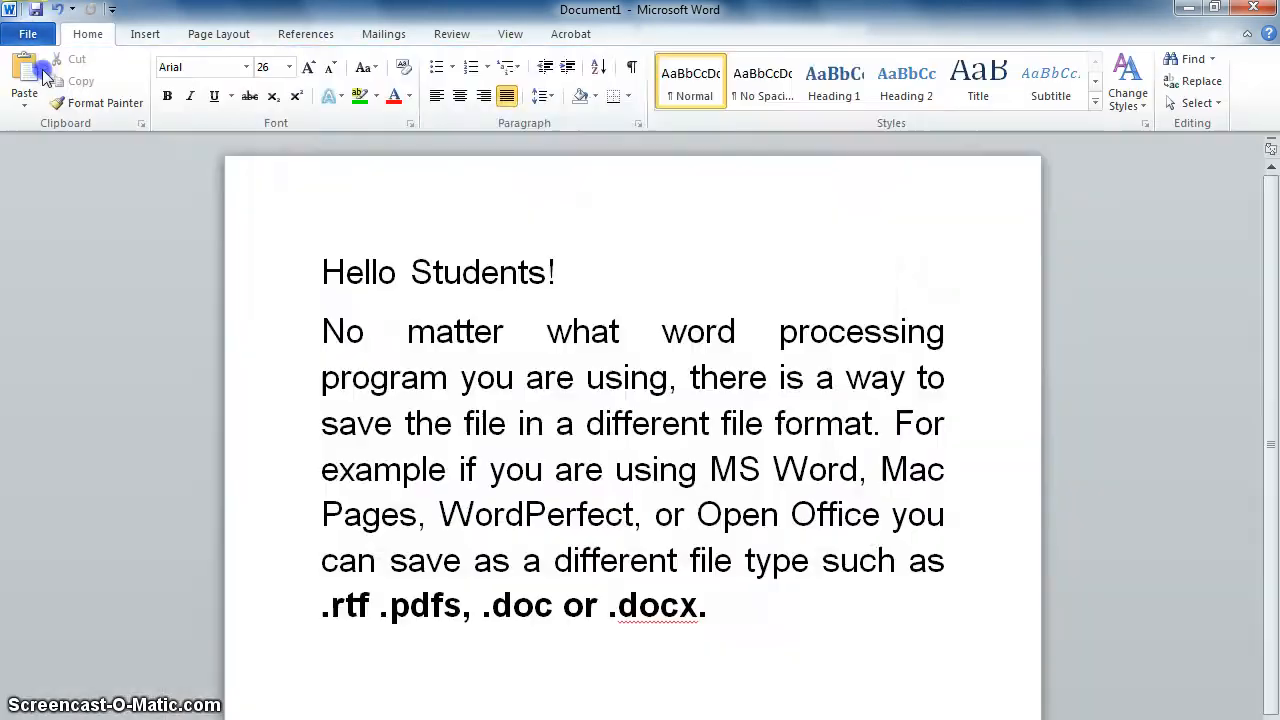
left_click(36, 8)
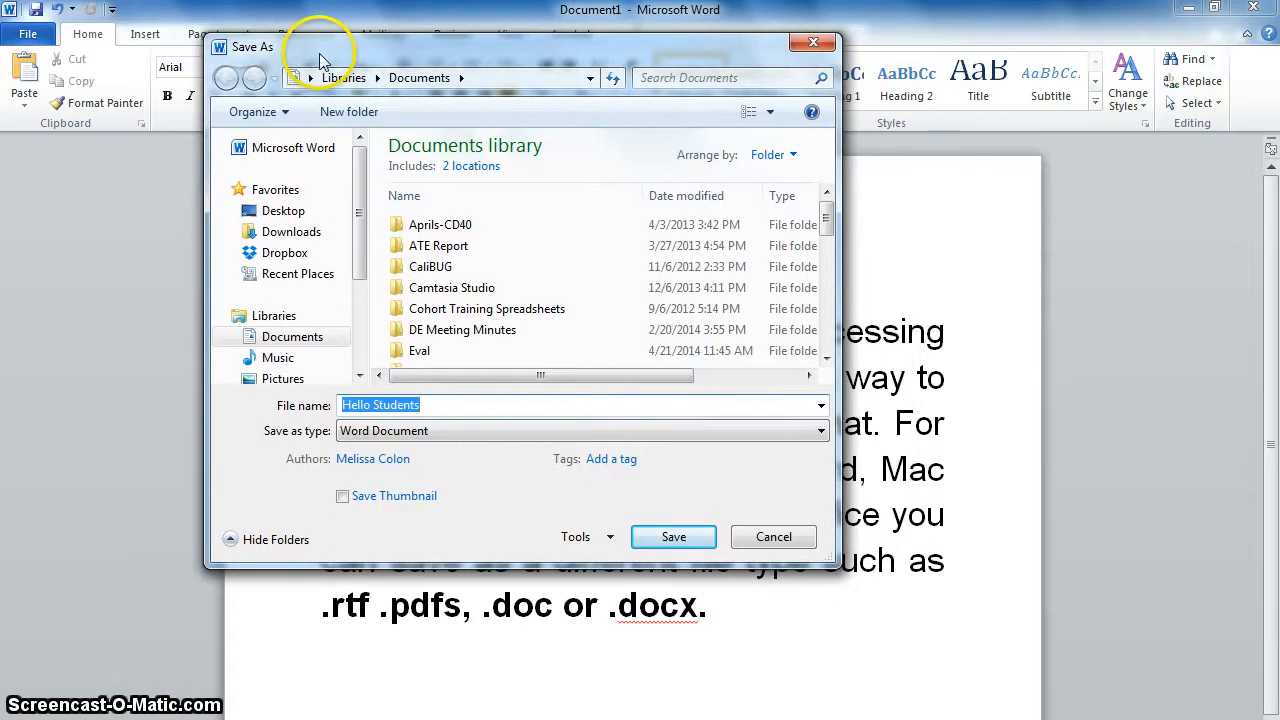
mouse_move(424, 404)
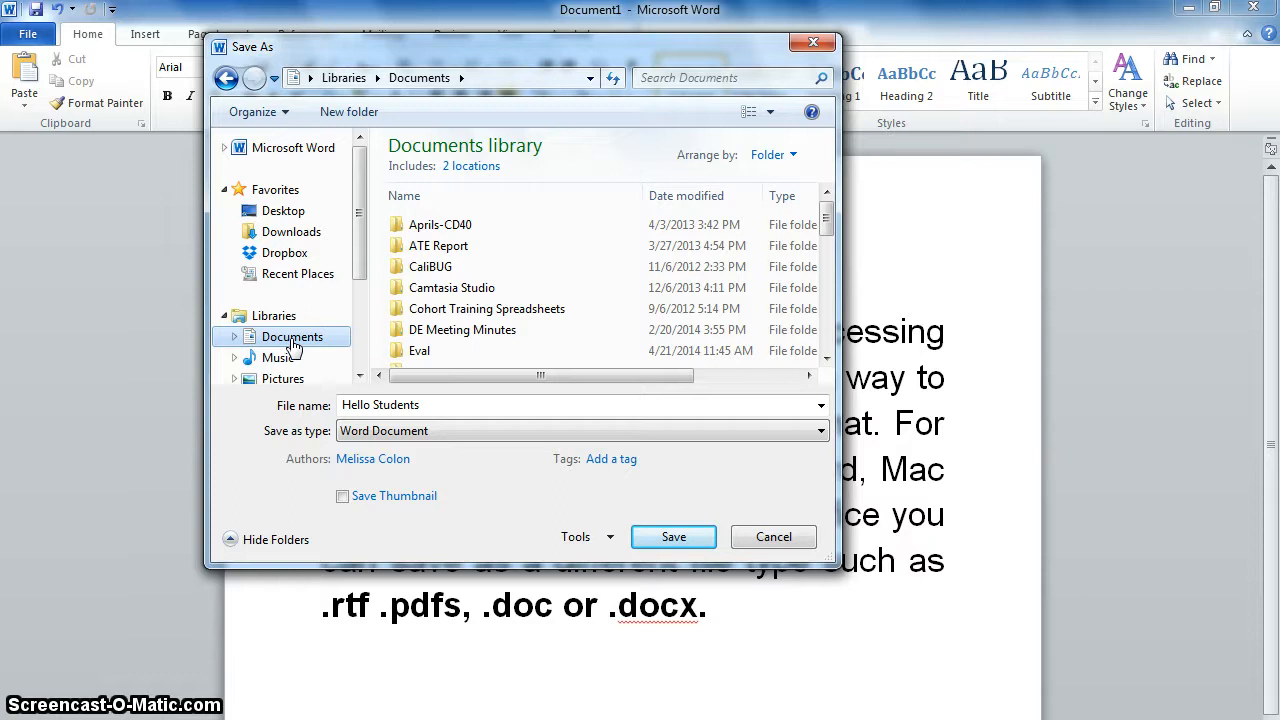
mouse_move(312, 436)
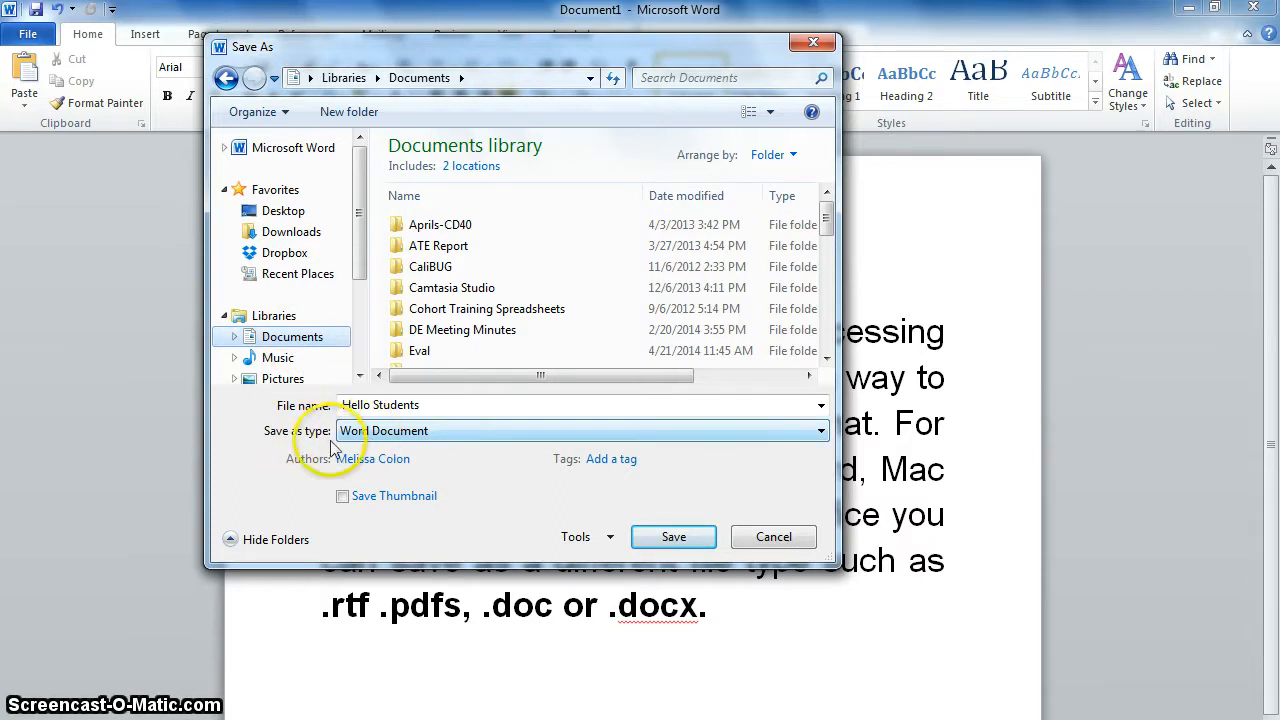
mouse_move(820, 436)
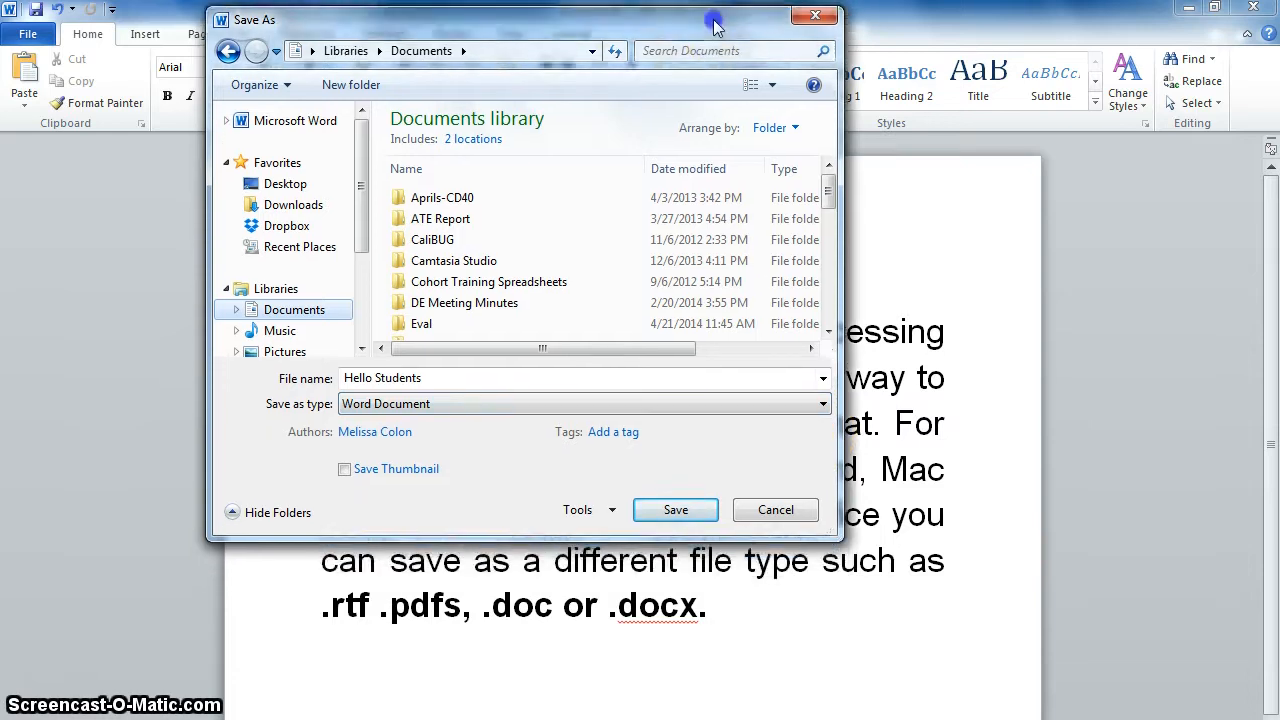
Step: Choose PDF from the Save as type list so its publishing options appear
left_click(820, 396)
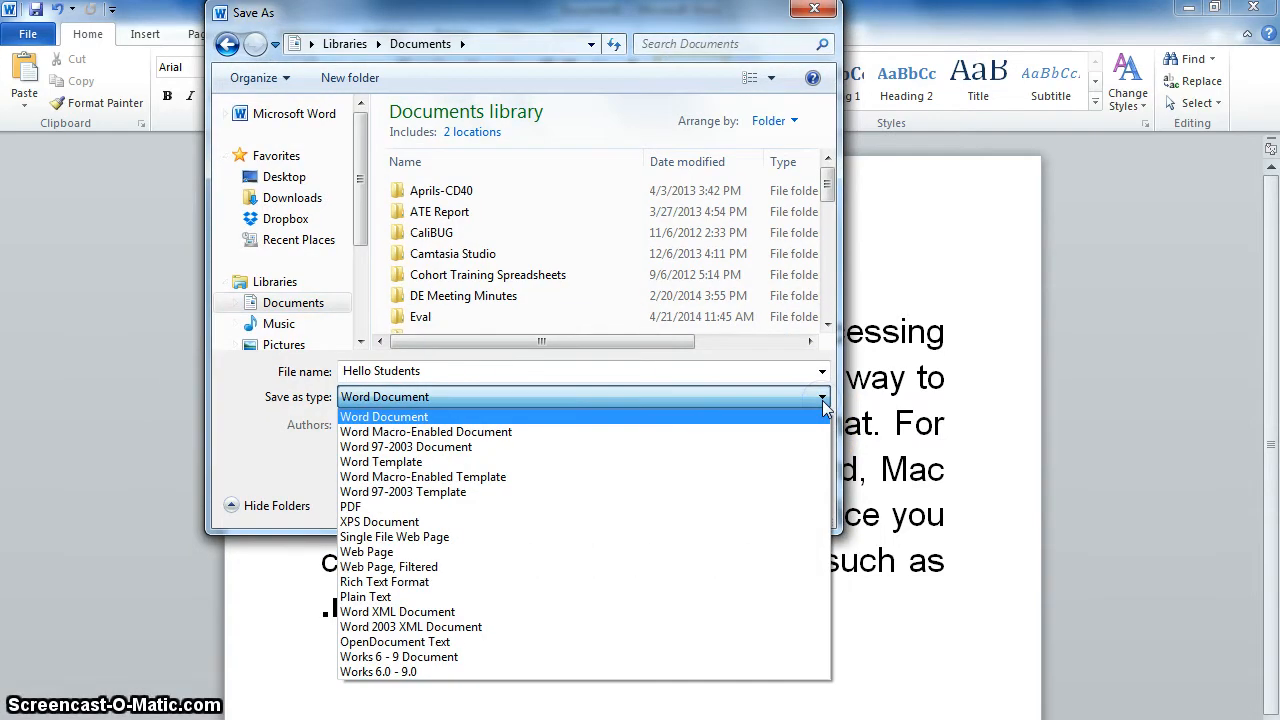
mouse_move(520, 432)
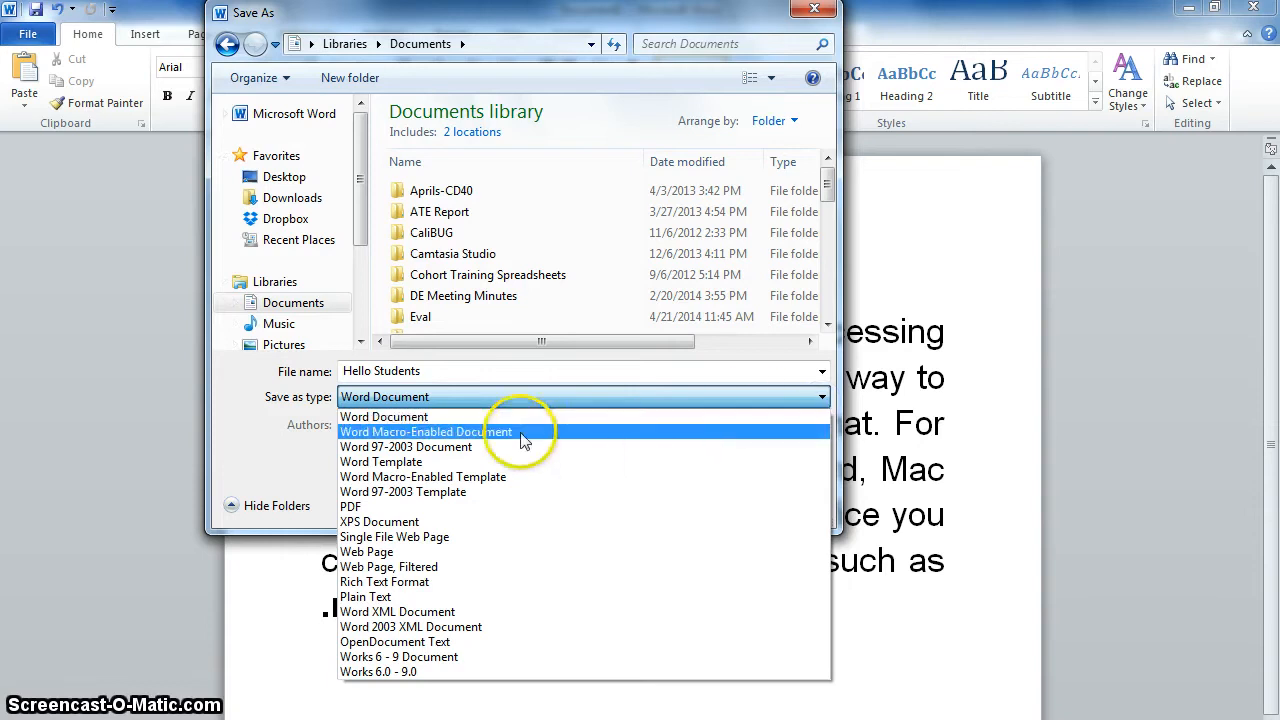
mouse_move(356, 508)
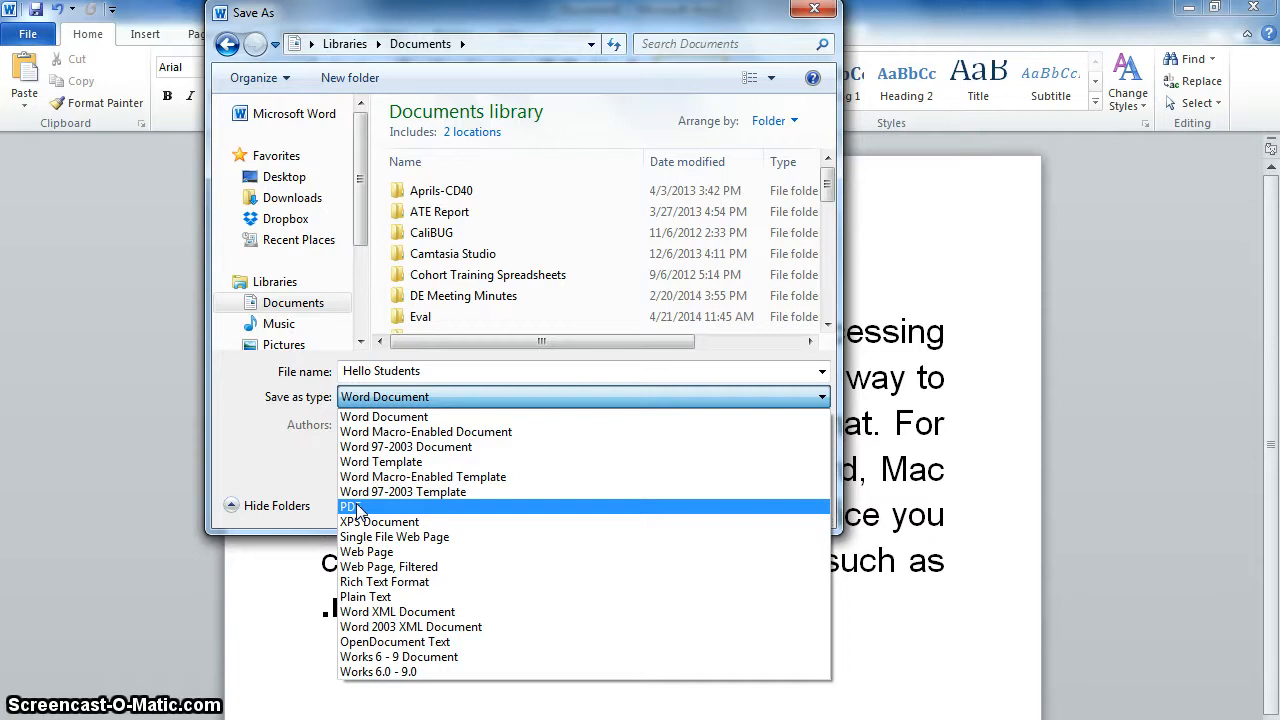
mouse_move(364, 536)
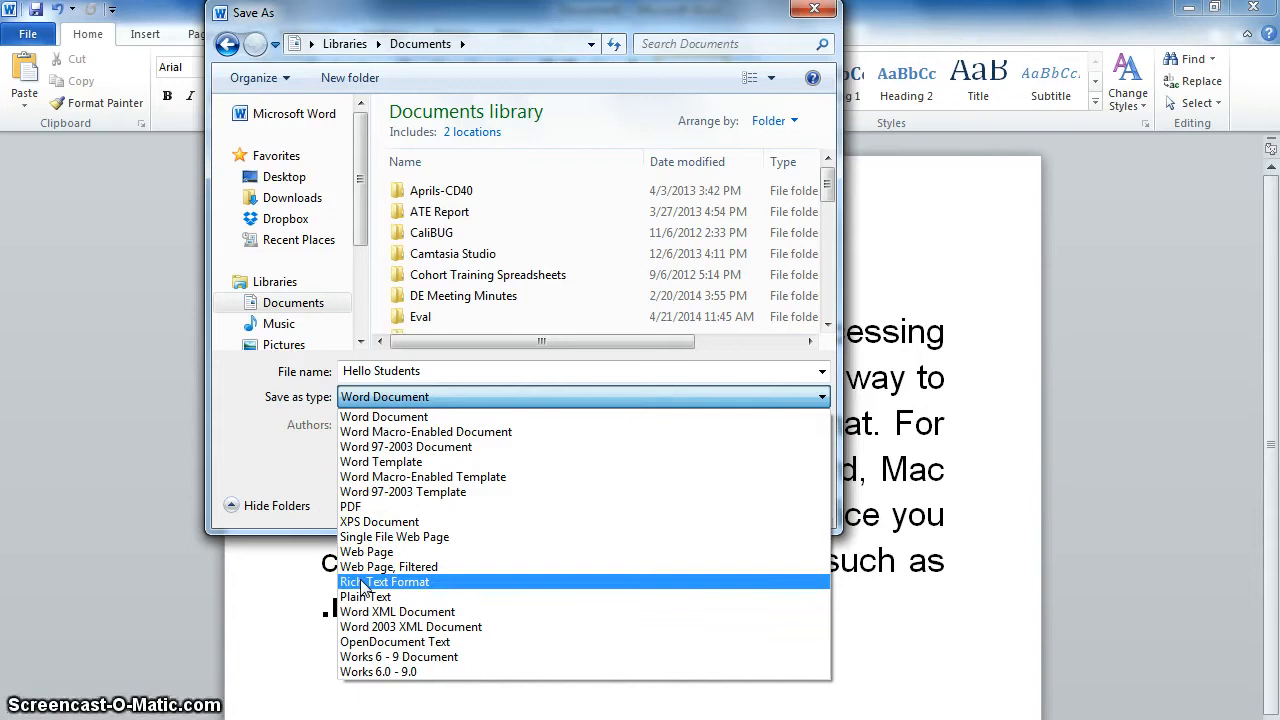
left_click(350, 506)
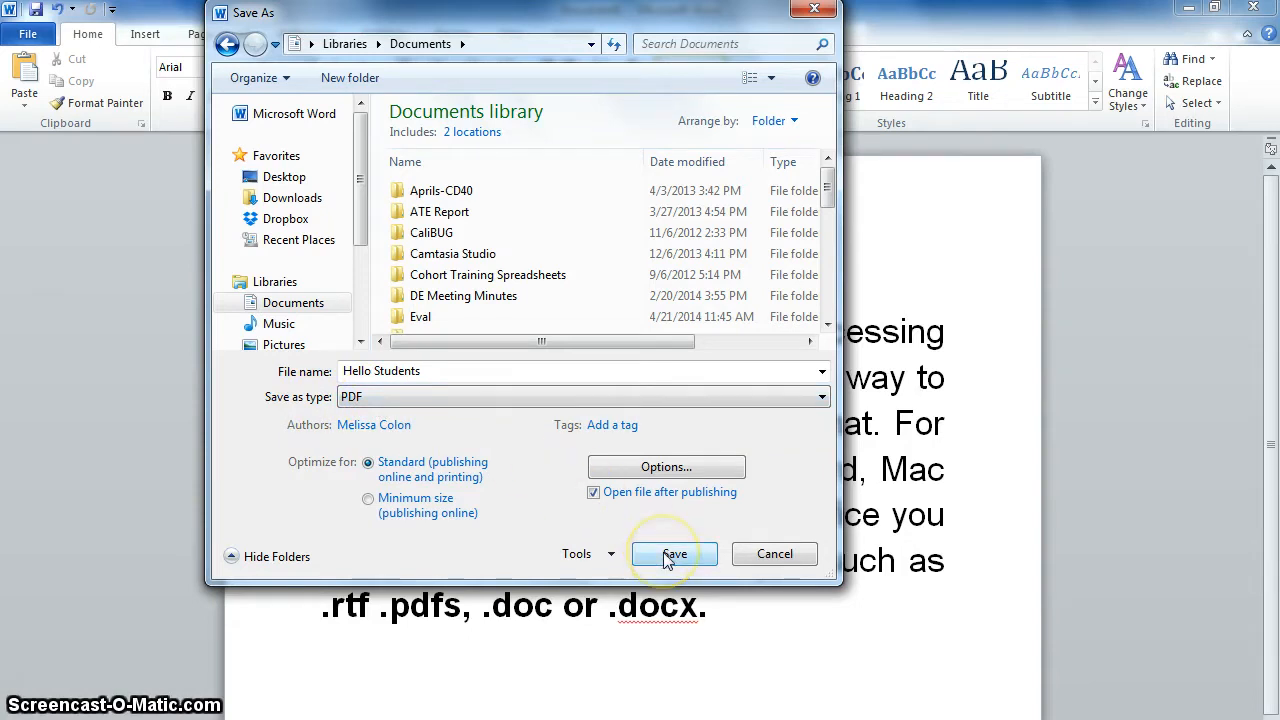
mouse_move(776, 554)
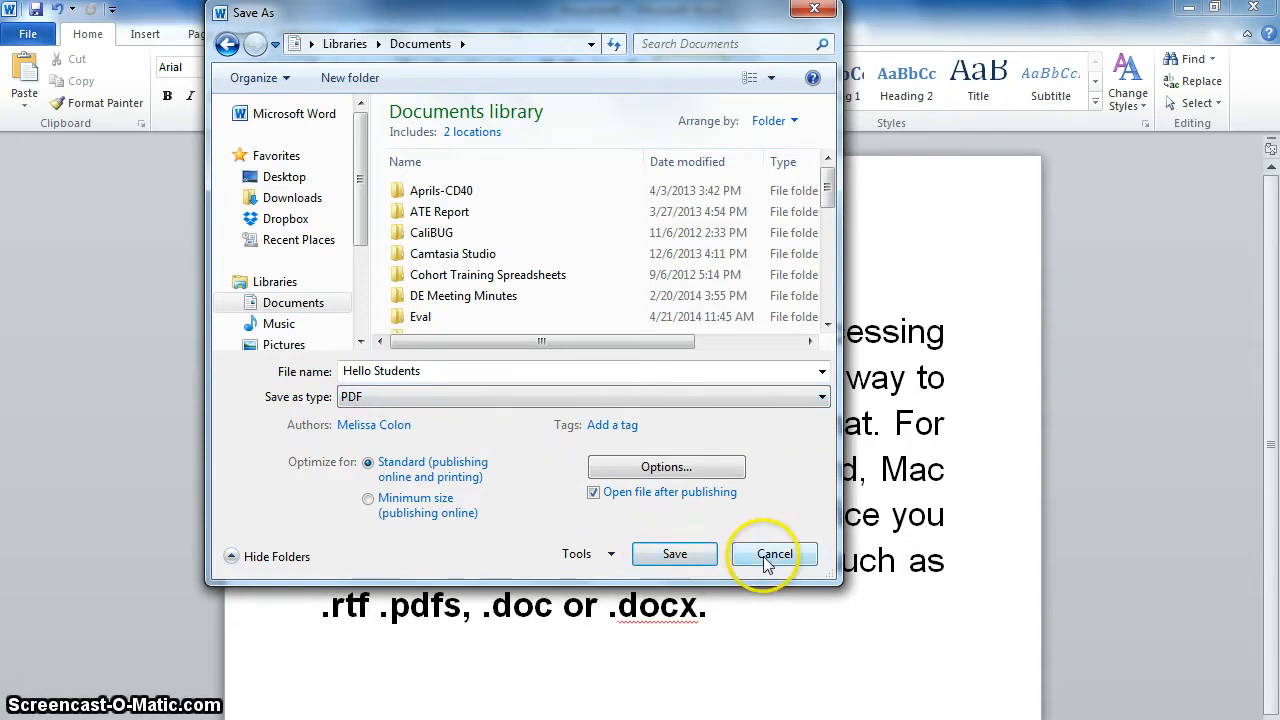
Step: Switch the Save as type from PDF to Rich Text Format
left_click(820, 396)
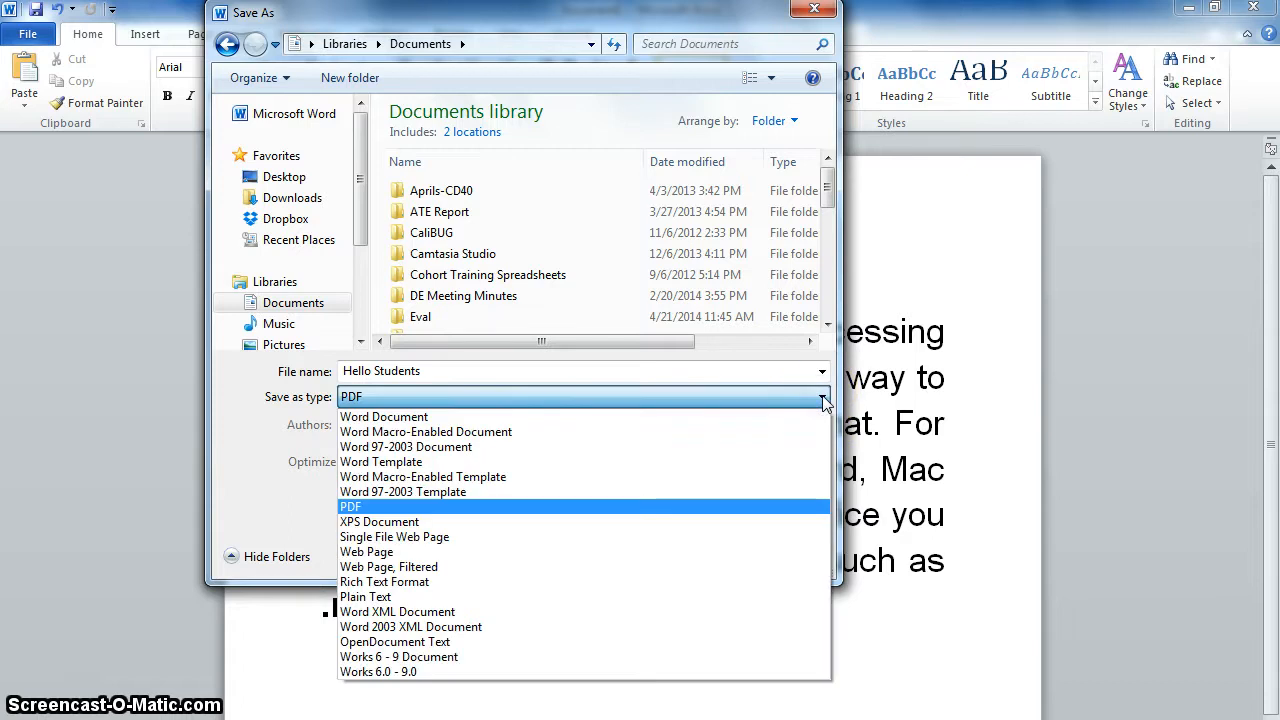
mouse_move(384, 580)
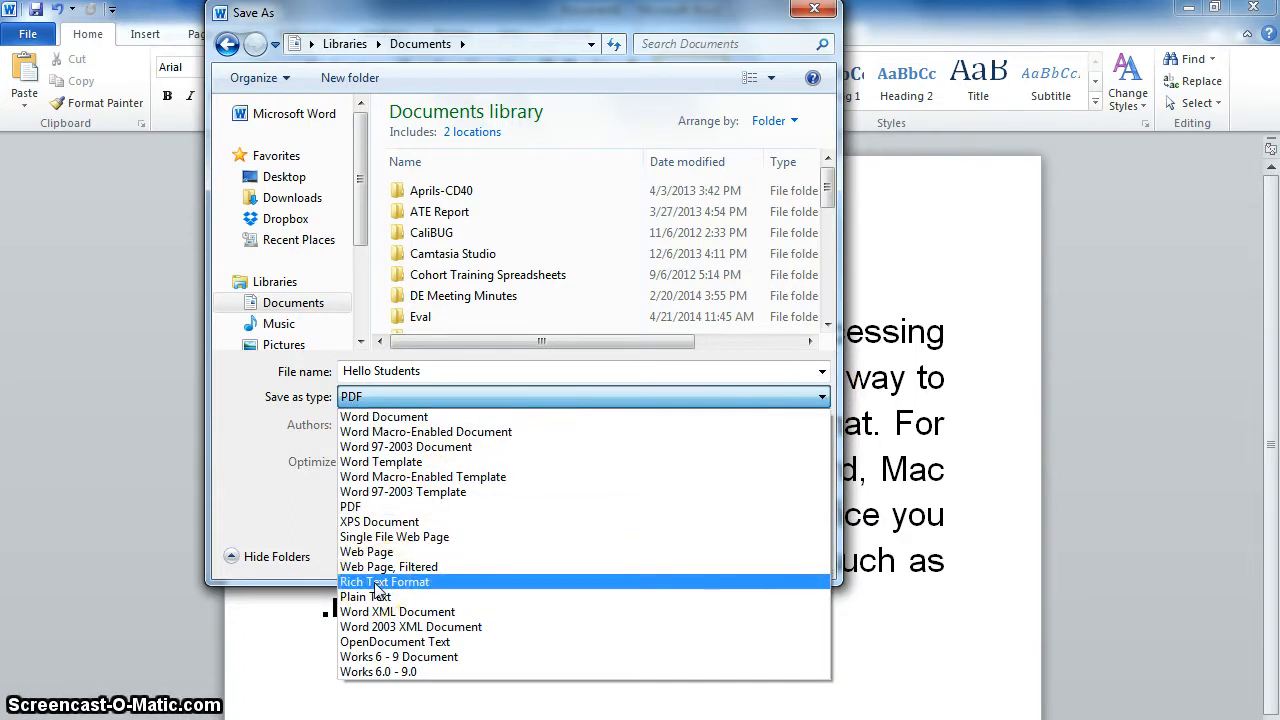
left_click(384, 580)
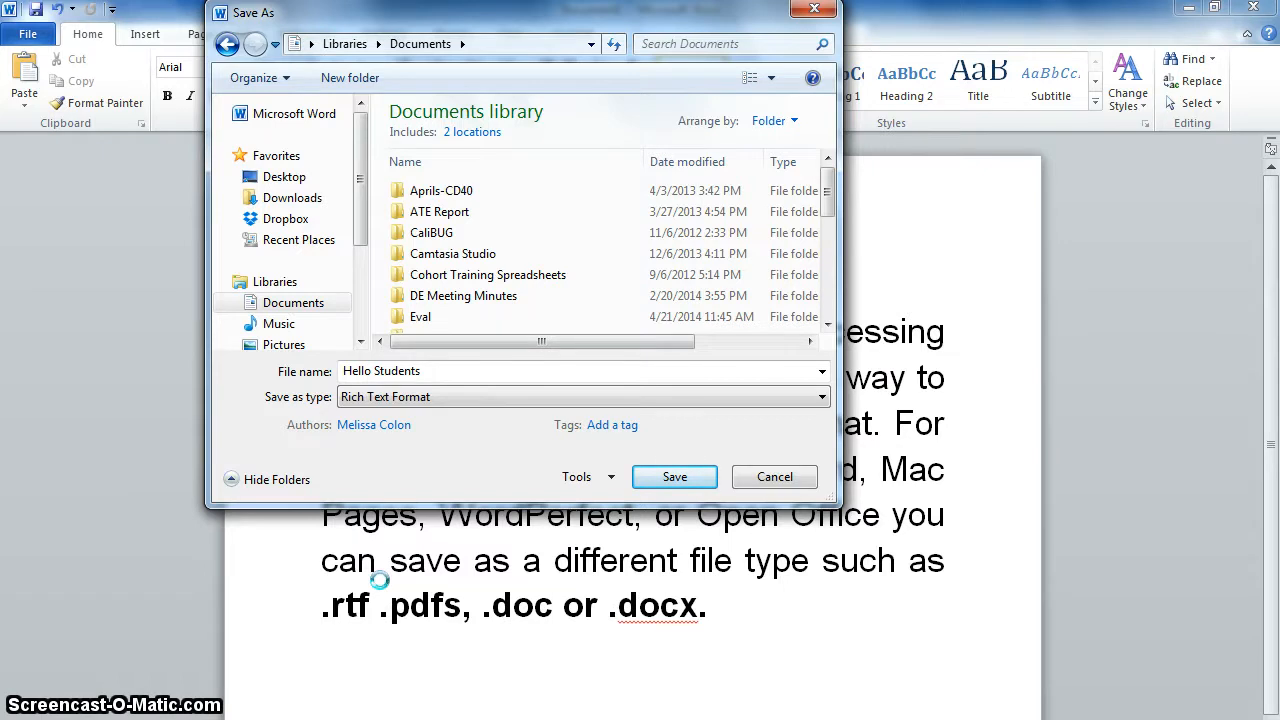
mouse_move(724, 436)
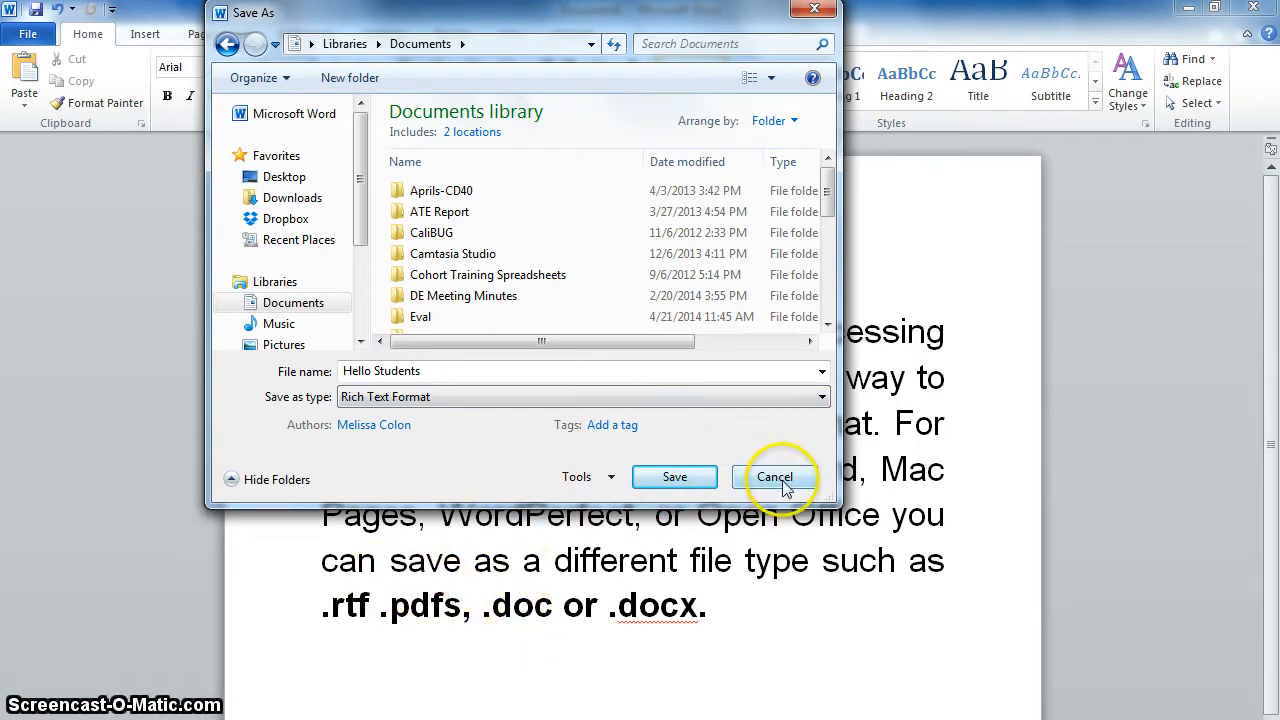
Step: Choose Word Document as the type and save 'Hello Students' as .docx in Documents
left_click(822, 396)
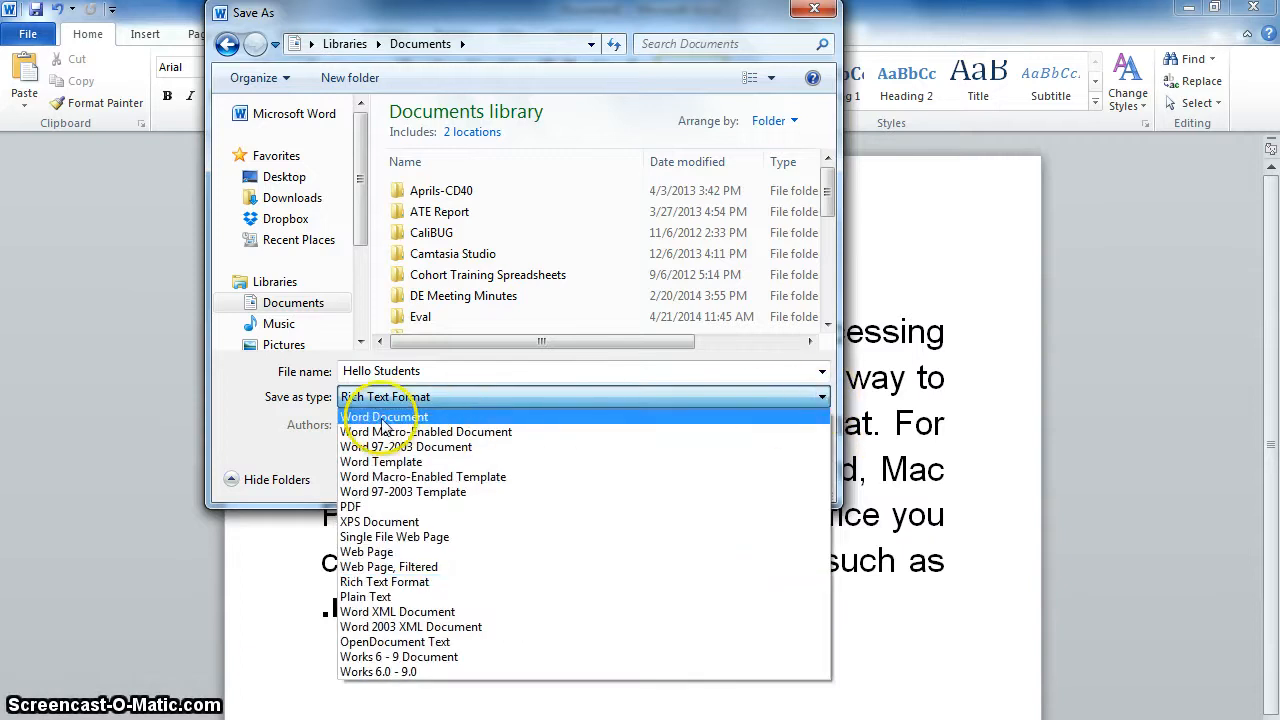
left_click(384, 416)
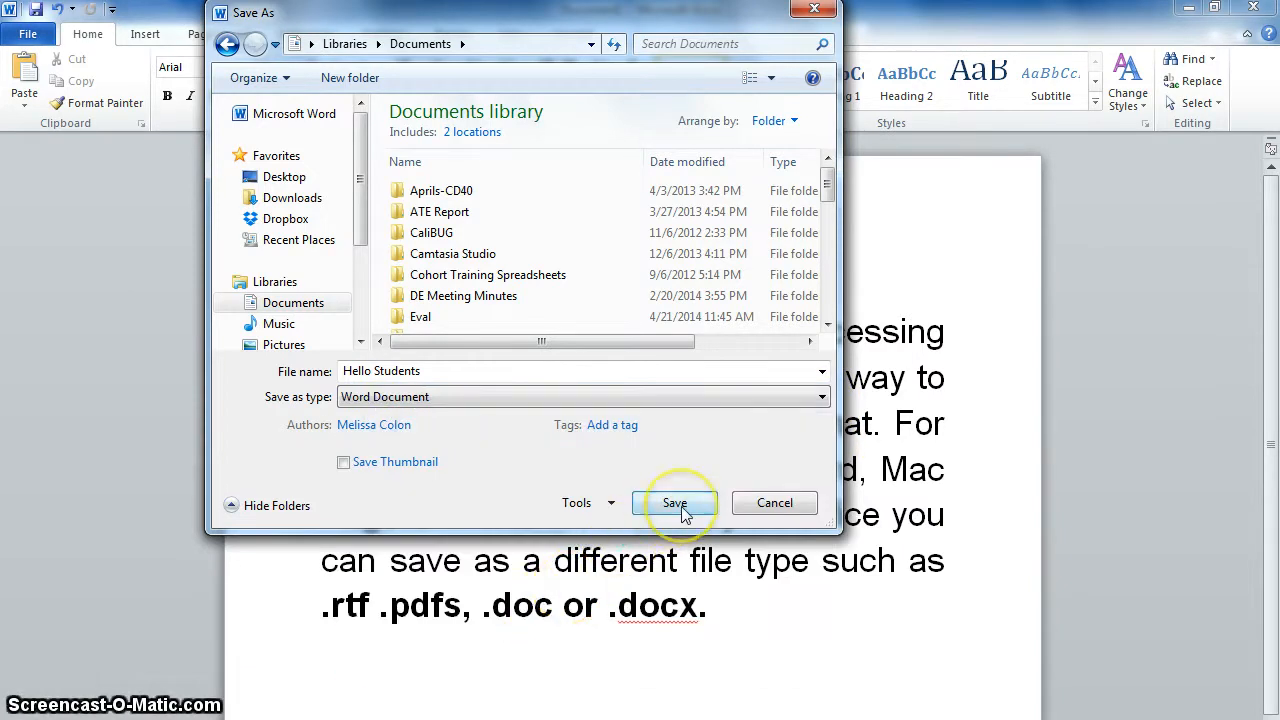
left_click(676, 502)
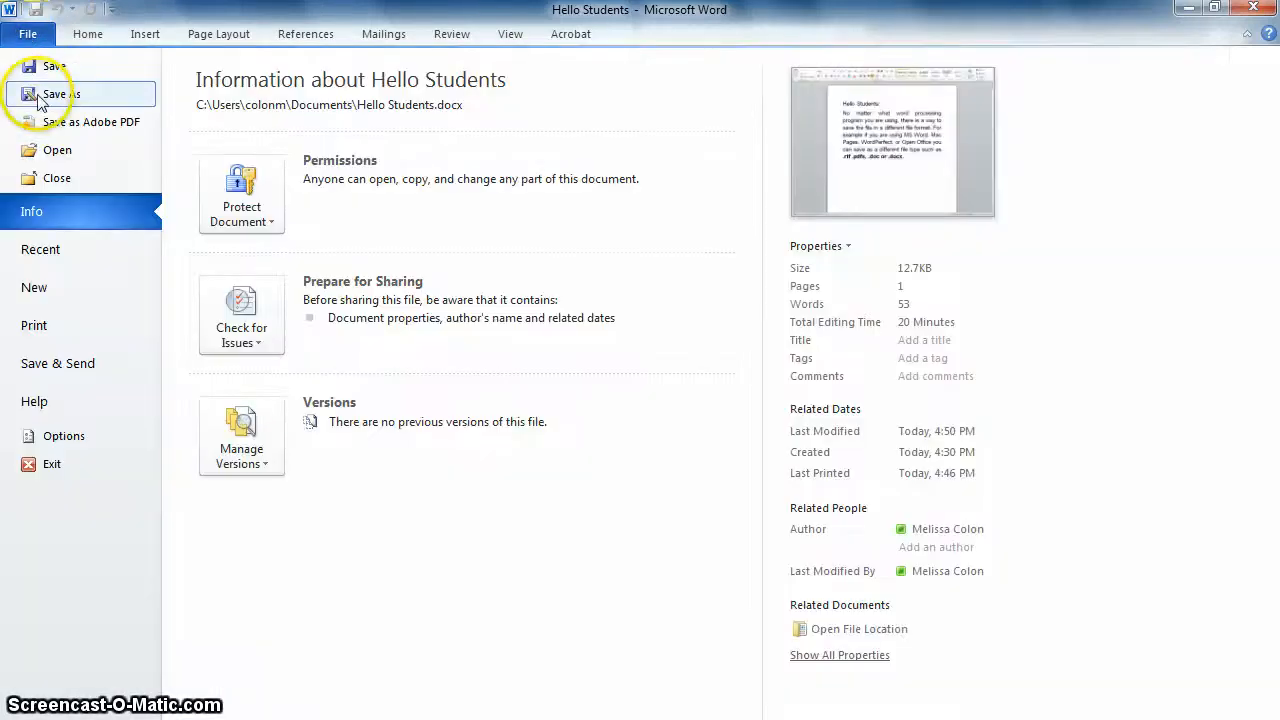
Step: Save 'Hello Students' once more as a Word Document and return to the document text
left_click(60, 94)
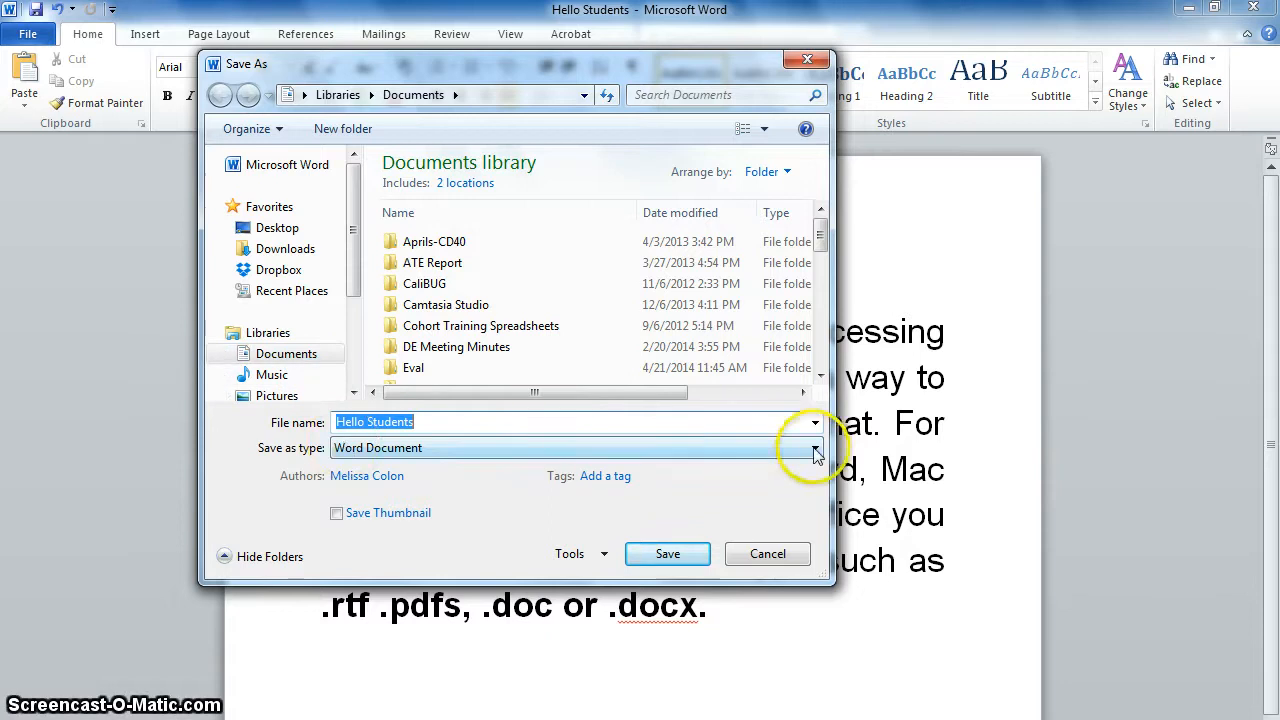
left_click(814, 448)
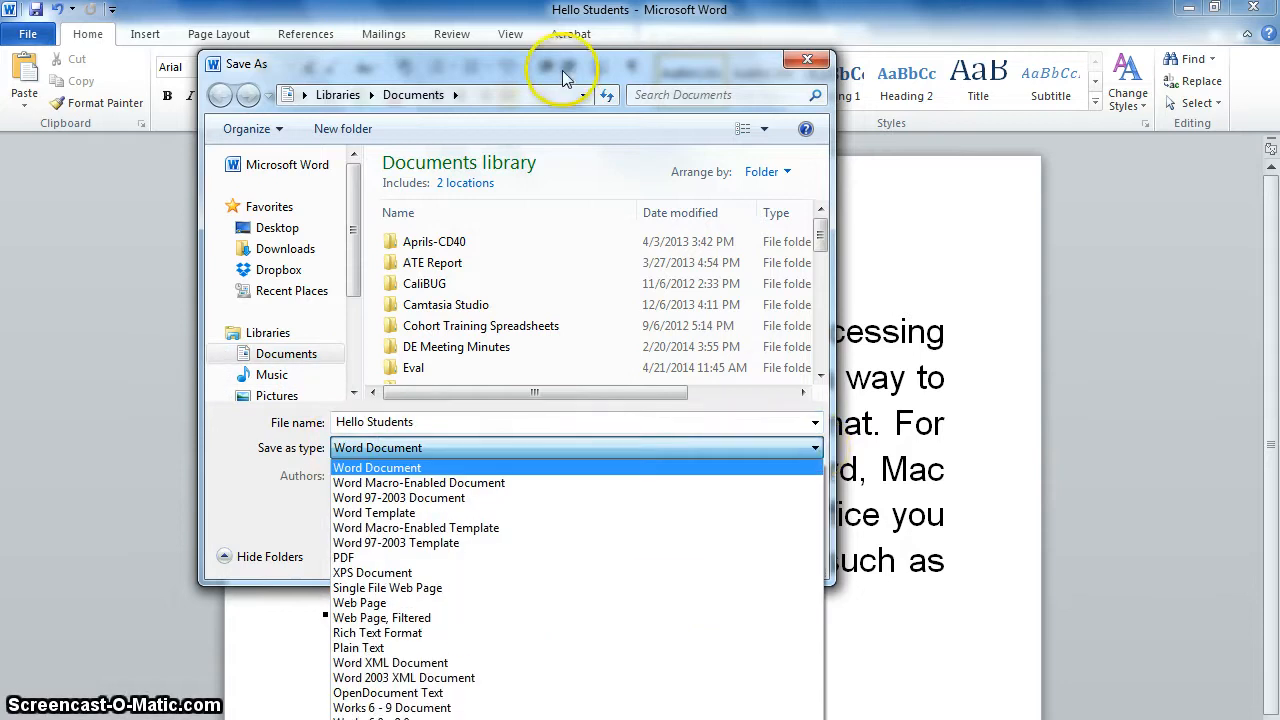
left_click(376, 468)
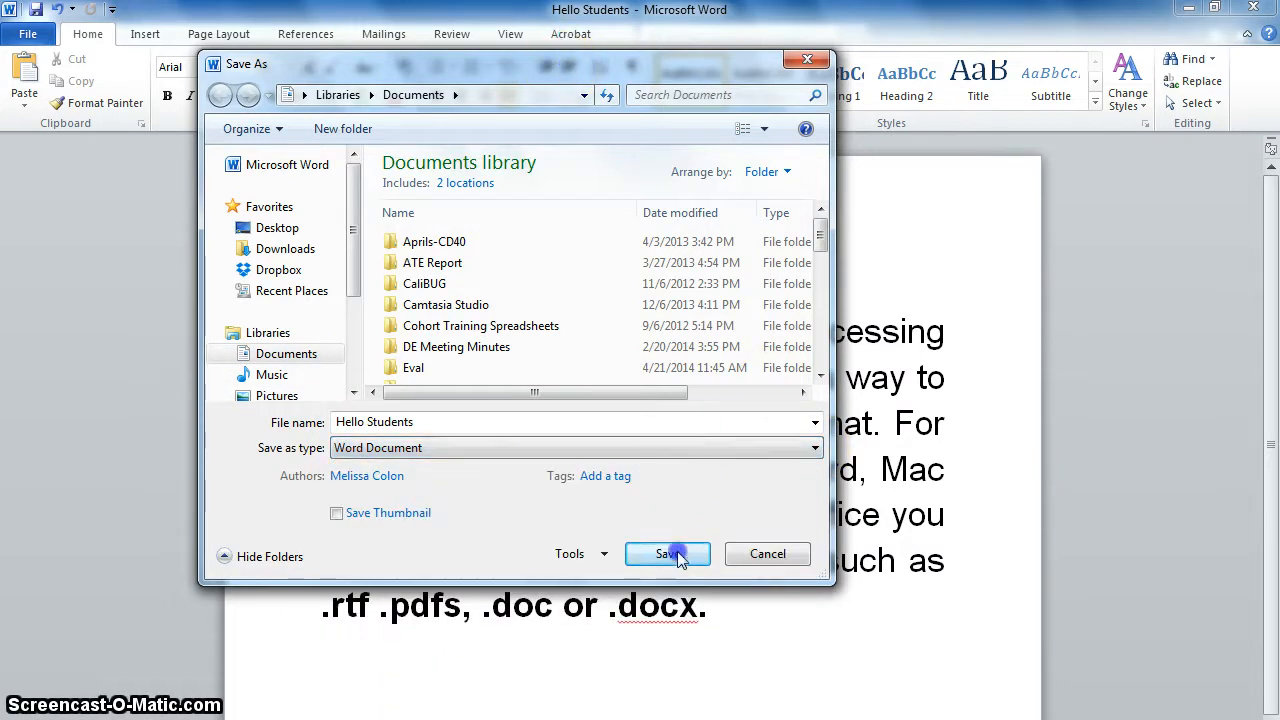
left_click(668, 554)
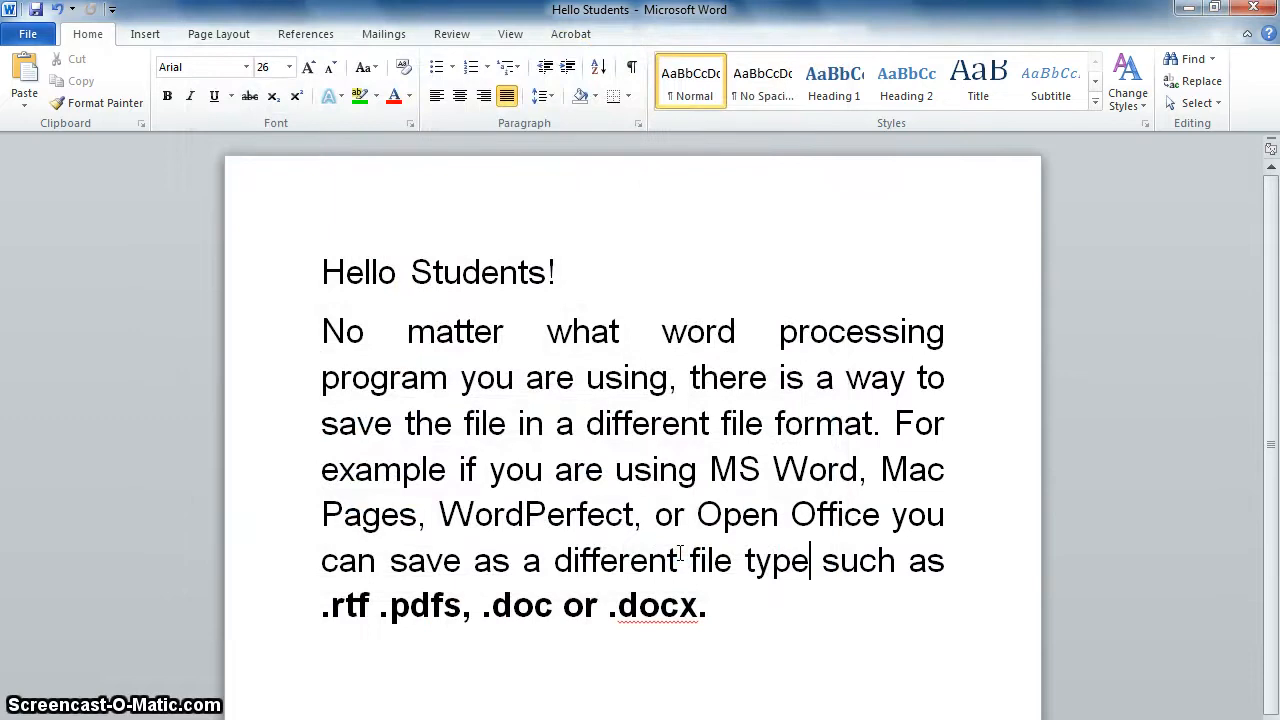